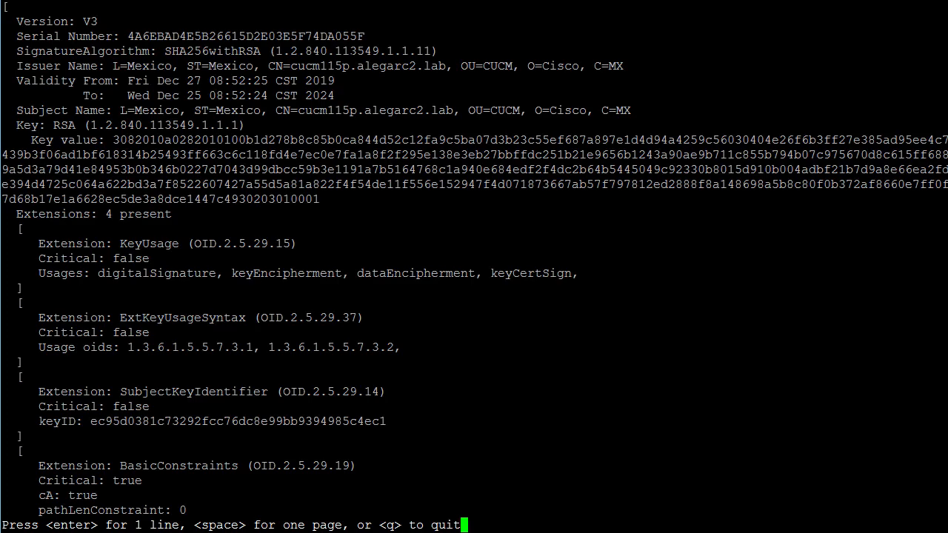
Select the certificate subject line cucm115p.alegarc2.lab in the show web-security output
drag(294, 110, 629, 110)
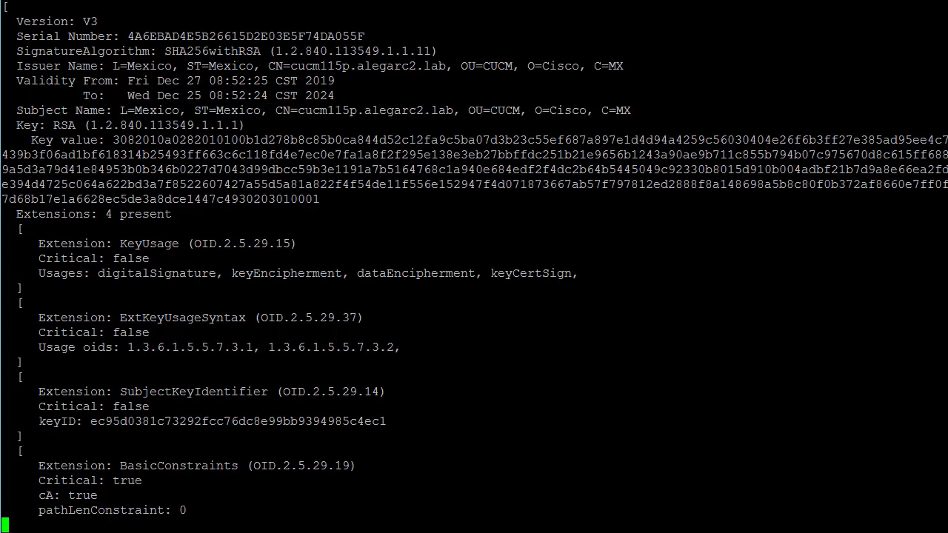
Run 'set web-security ?' and review the orgname, state and country fields of its syntax
text(set web)
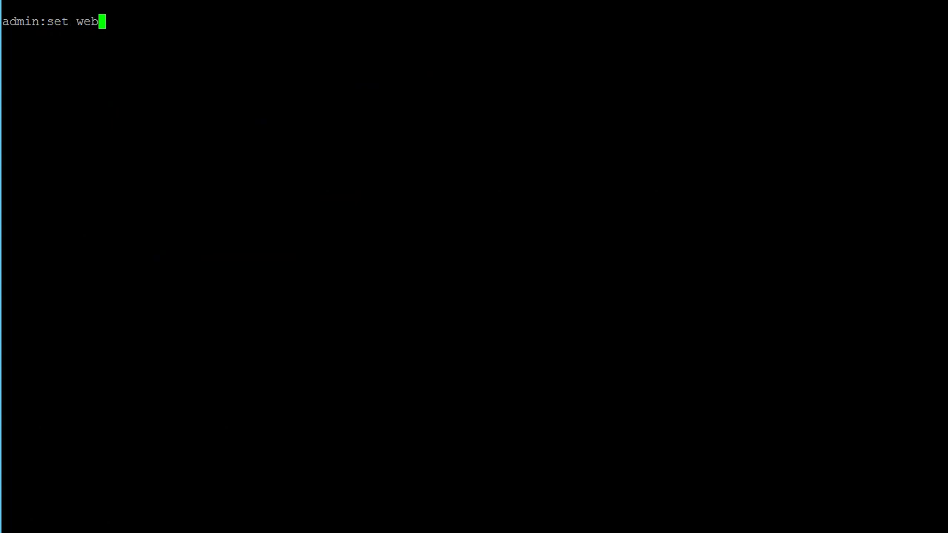
text(-security ?)
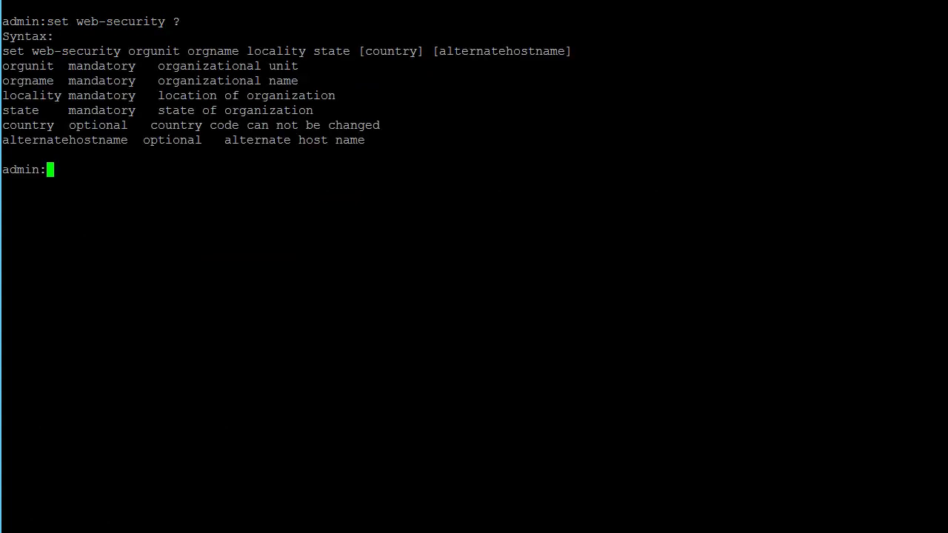
text(show web-security)
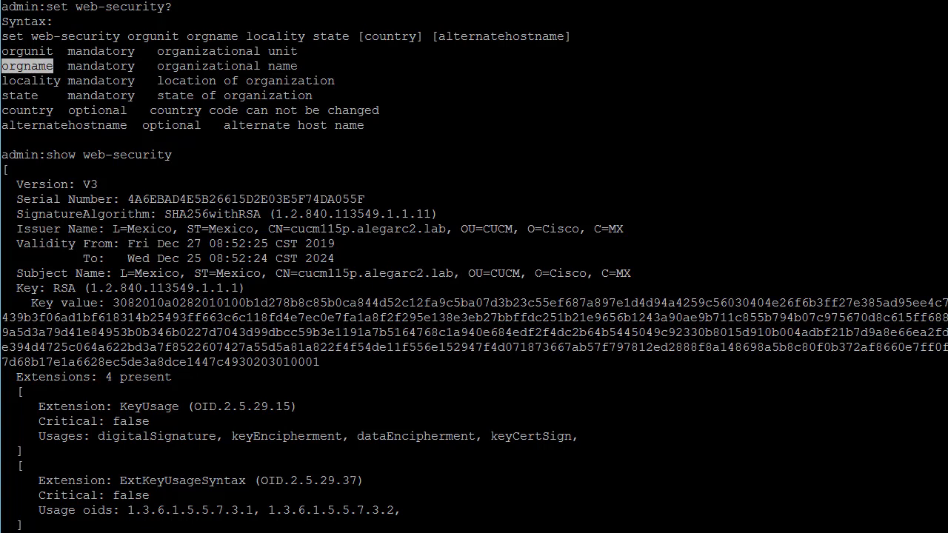
double_click(560, 273)
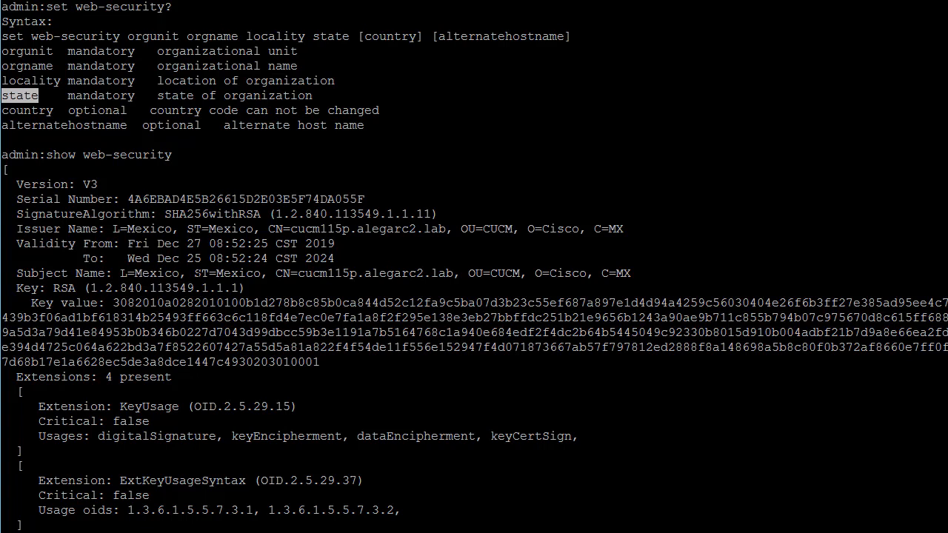
double_click(228, 272)
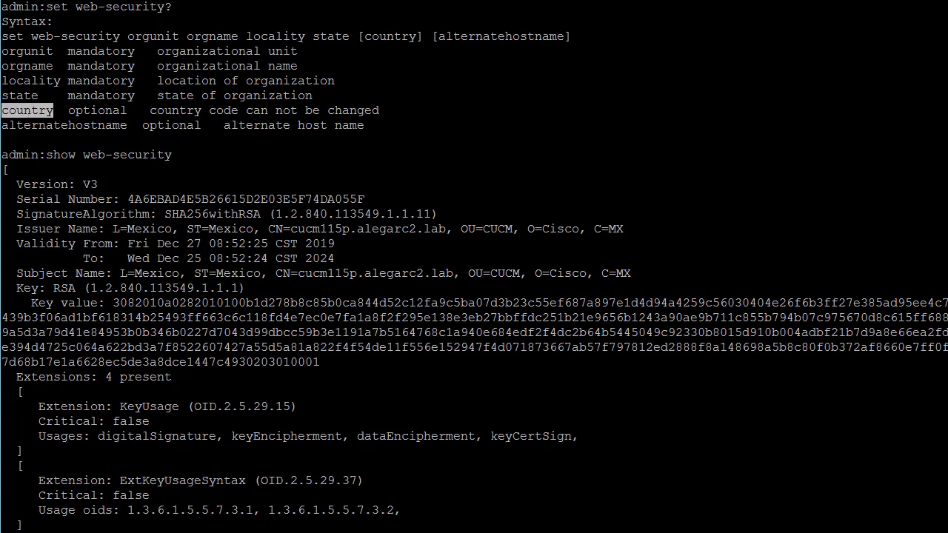
double_click(608, 272)
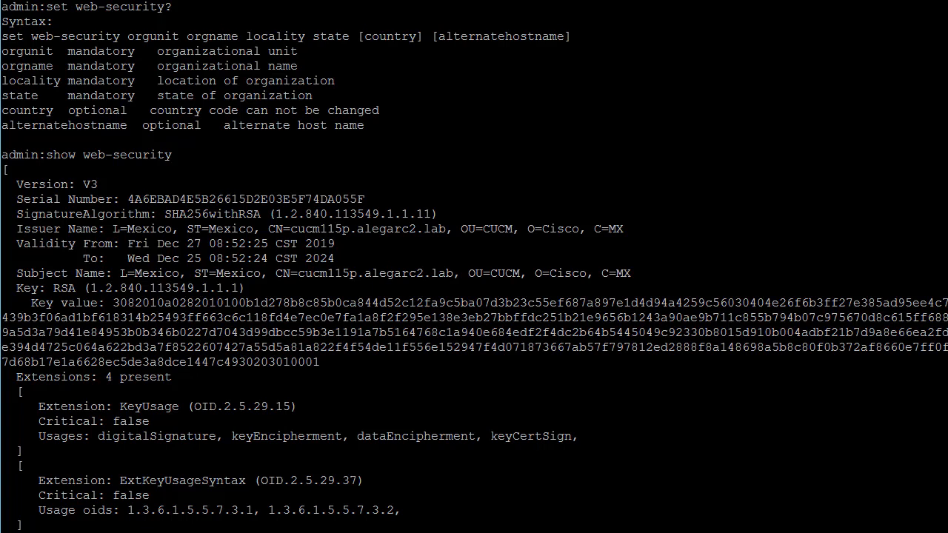
Page the 'show web-security' certificate listing to its end and return to the prompt
scroll(down, 3)
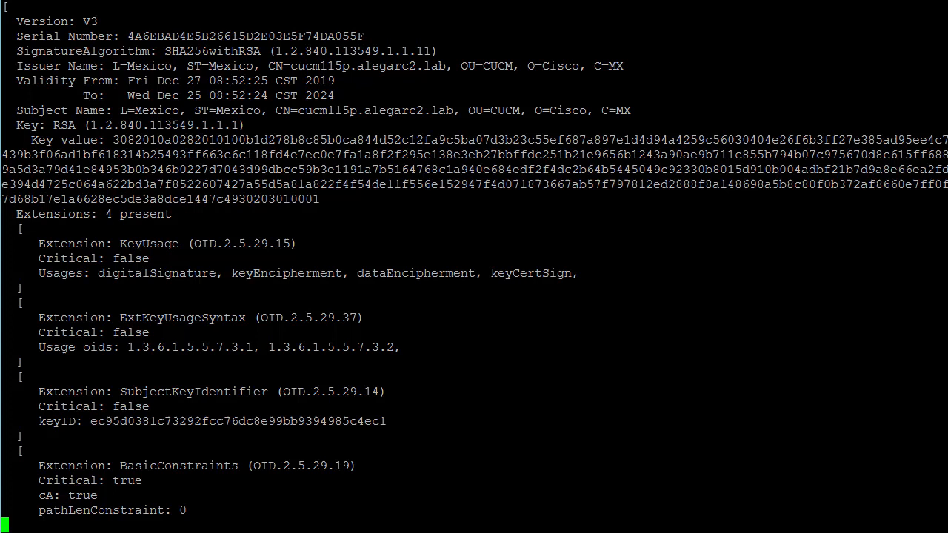
key(enter)
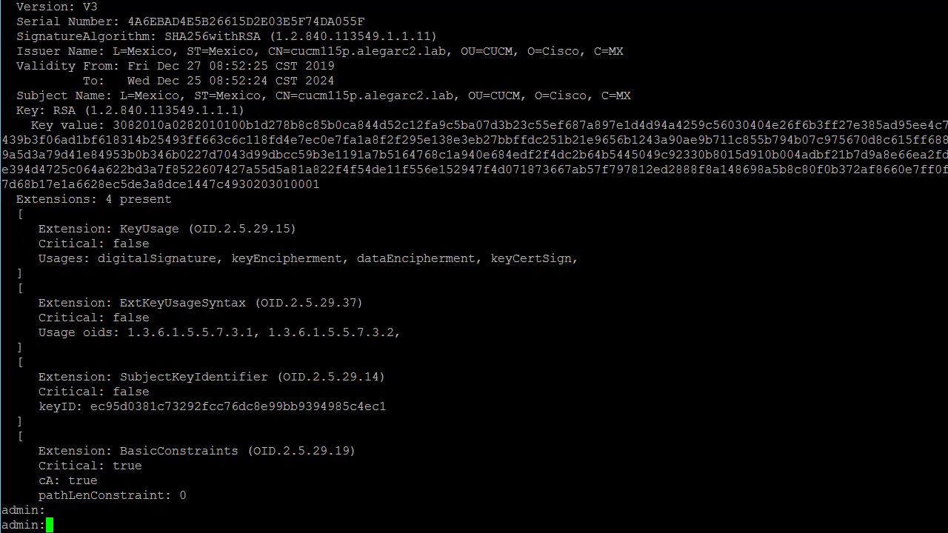
Start set web-security with "TAC Collab", Cisco, Insurgentes, "Mexico City" and MX
text(set web-security)
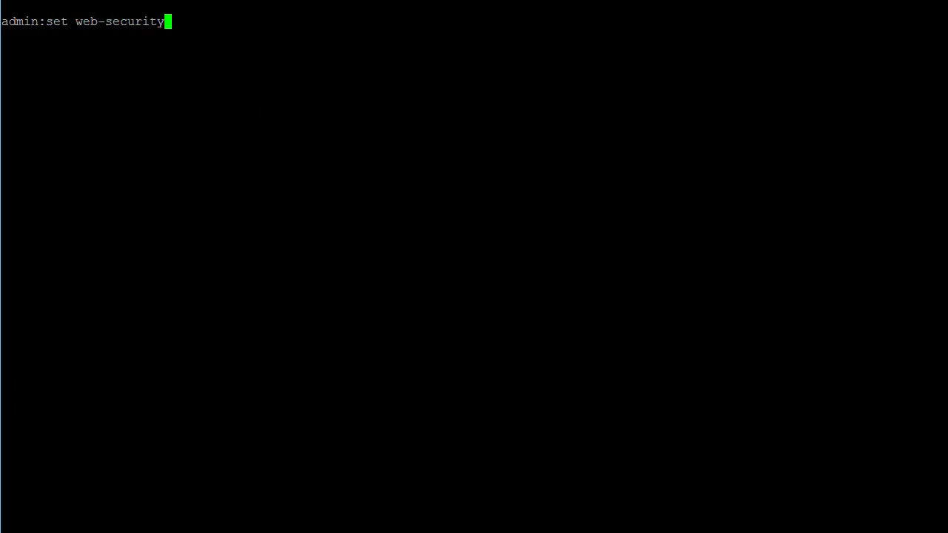
text("TAC Collab")
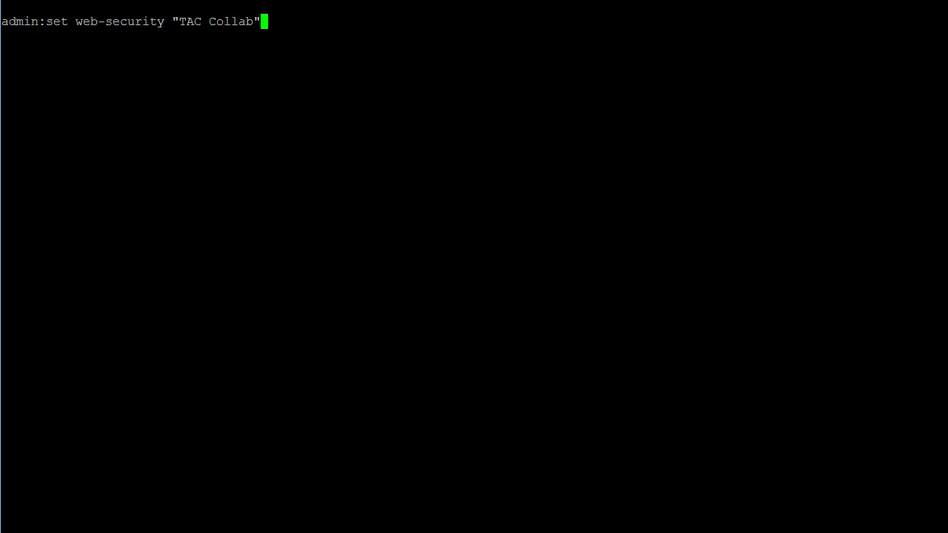
text(Cisco Insur)
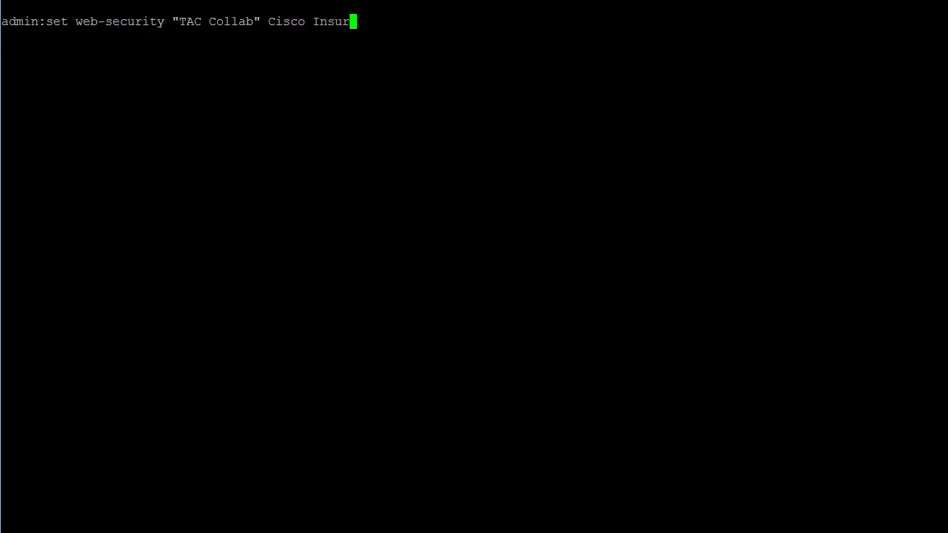
text(gentes "M)
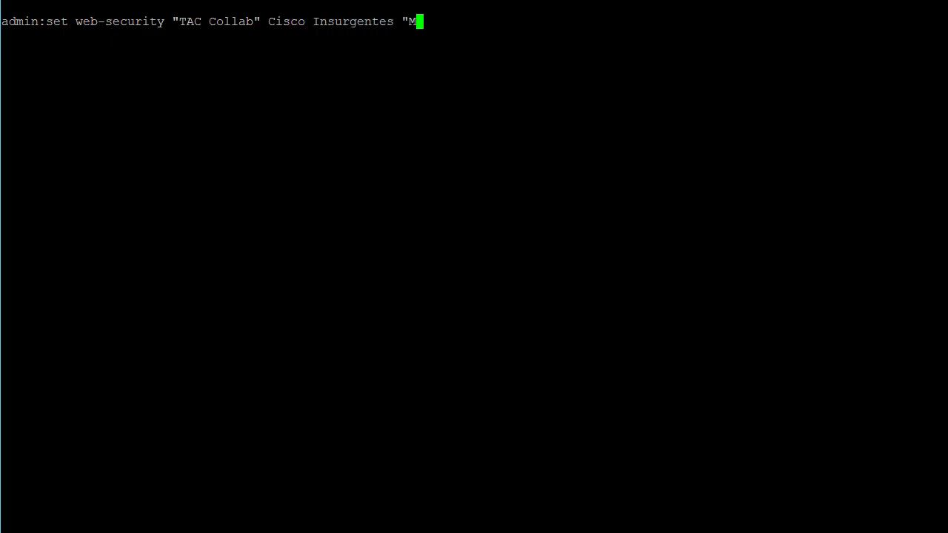
text(exico City" MX)
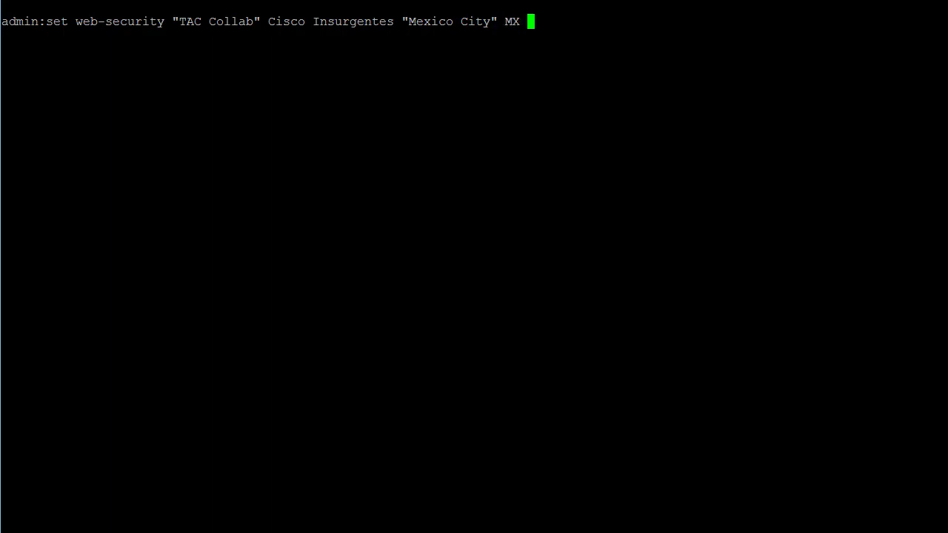
Add alternate hosts 10.1.56.30,cucm115p,10.1.56.31,cucm115s and run the command
text(10.1.)
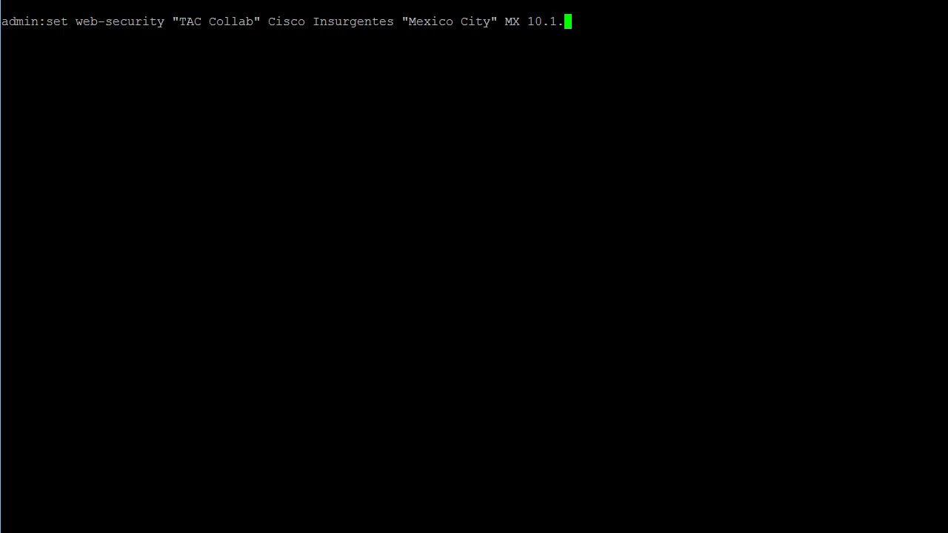
text(56.30)
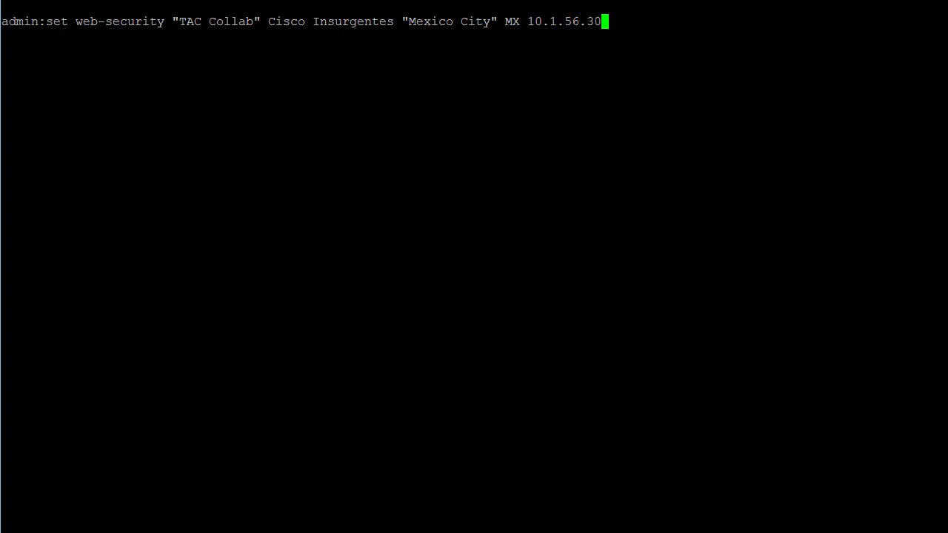
text(,cucm)
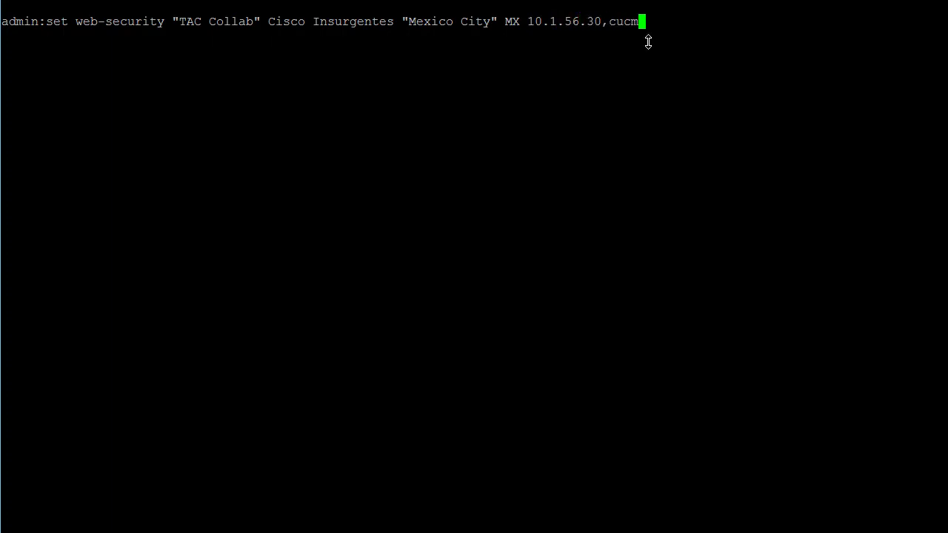
text(115p,10.1.56.31,)
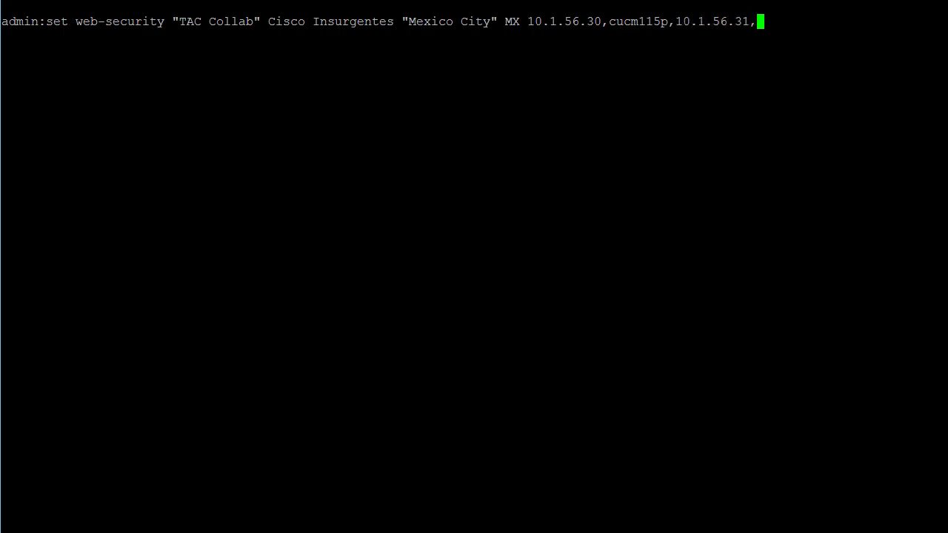
text(cucm1)
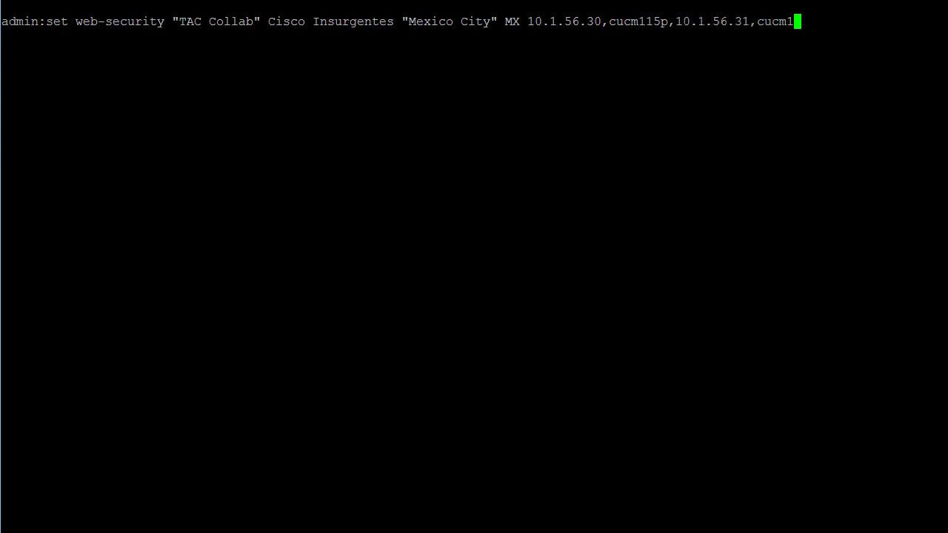
text(15s)
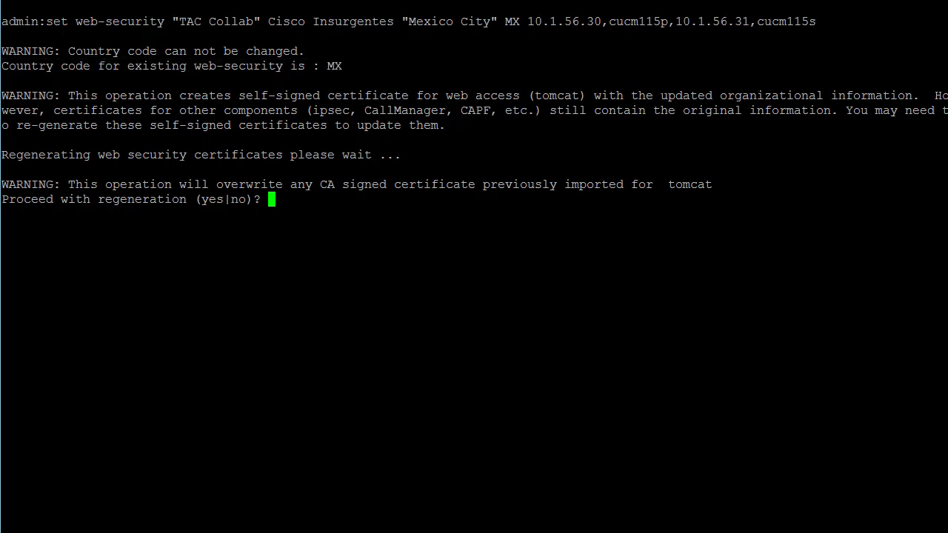
Answer 'yes' to proceed with regenerating the Tomcat certificate
text(yes)
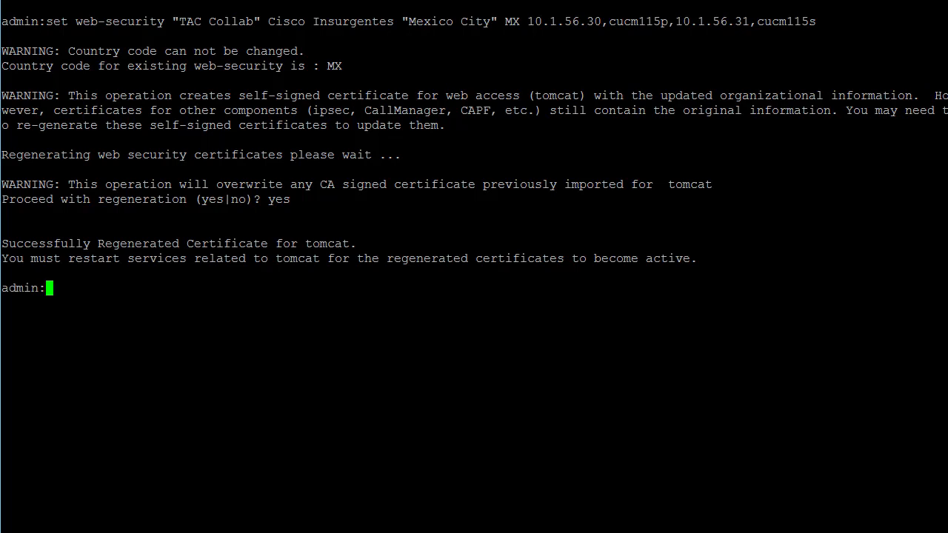
mouse_move(260, 318)
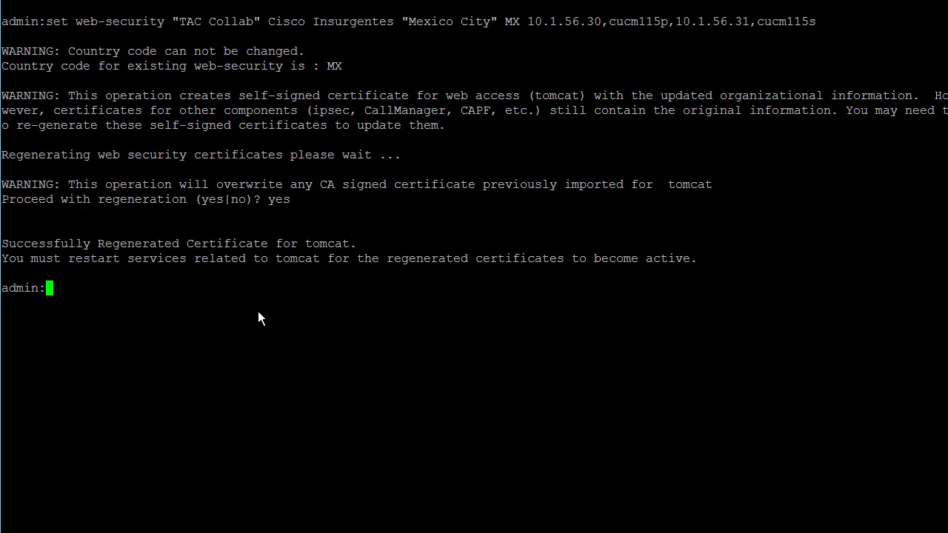
Begin 'utils service restart Cis', clear the screen, and begin typing 'show web-sec'
text(u)
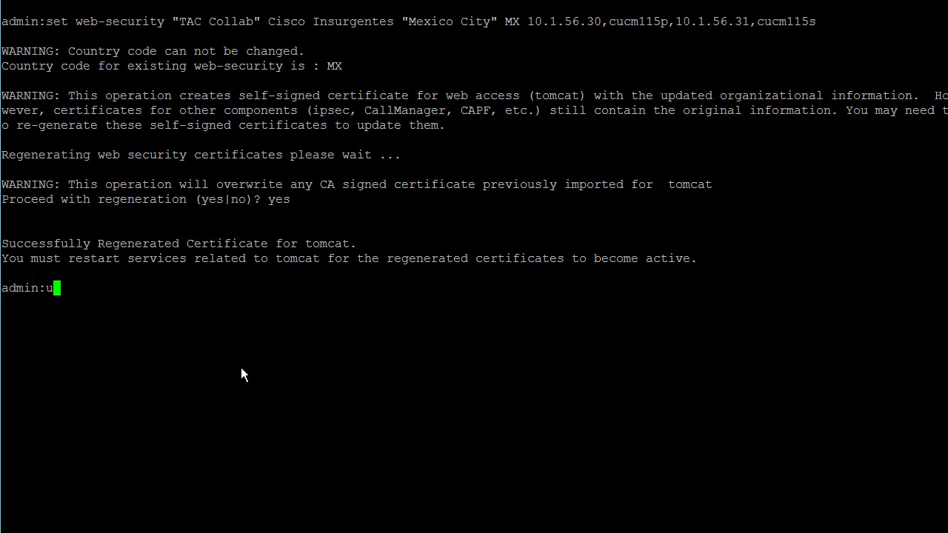
text(tils service)
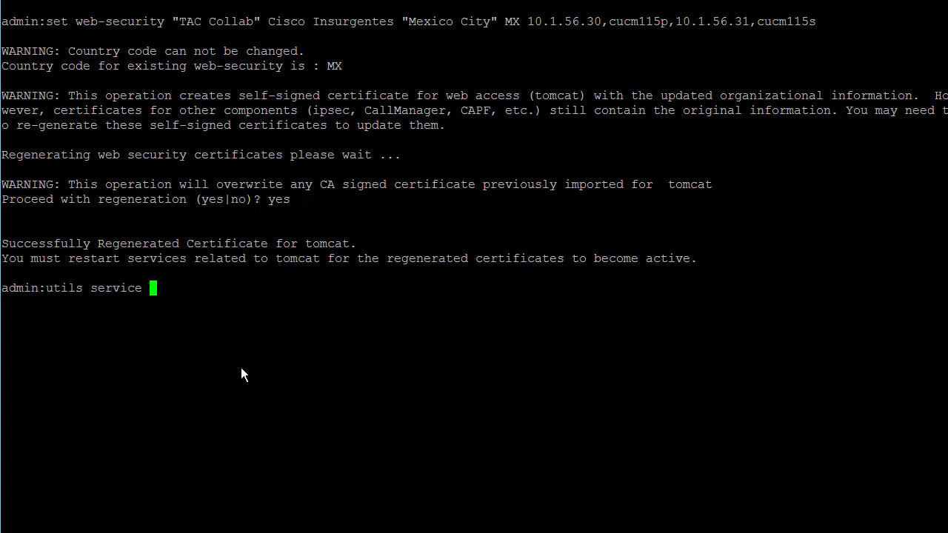
text(restart Cis)
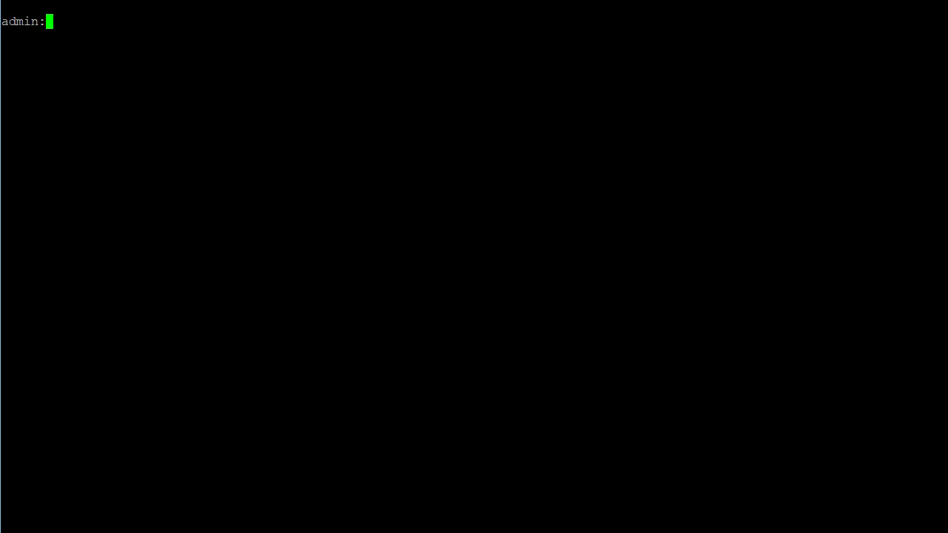
text(s)
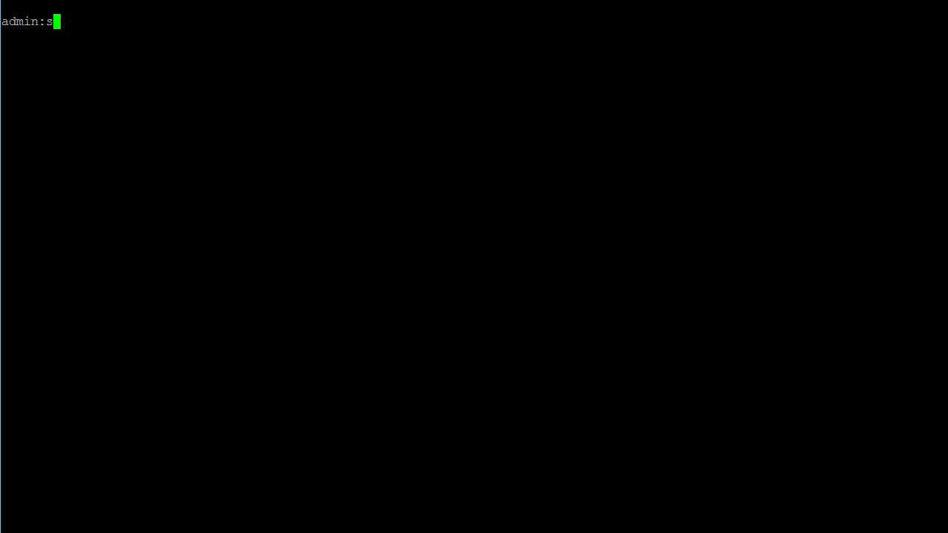
text(how web-sec)
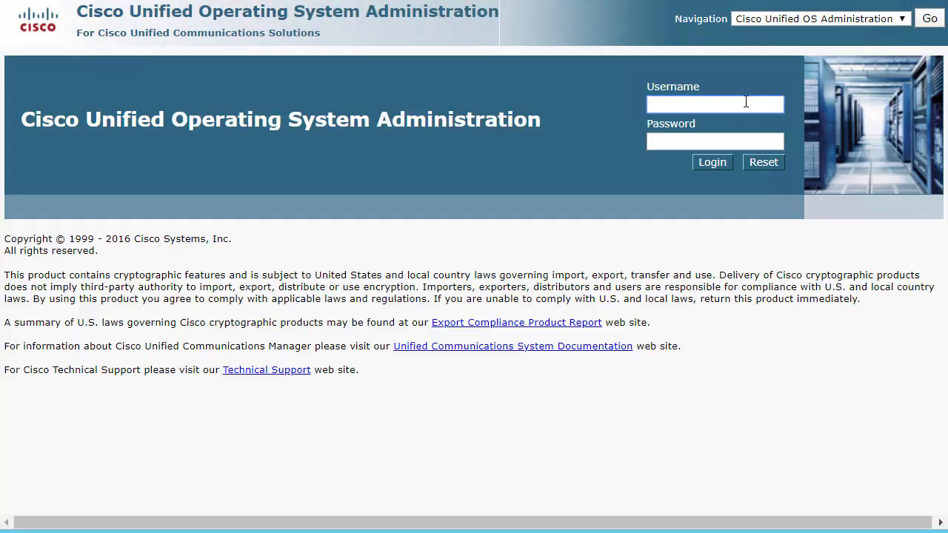
Log in to OS Administration and go to Security > Certificate Management
click(711, 162)
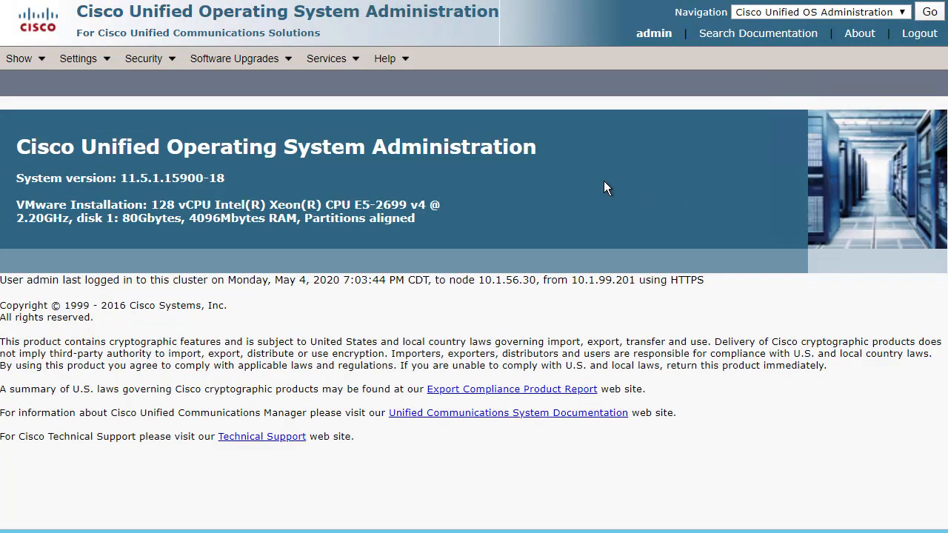
click(142, 59)
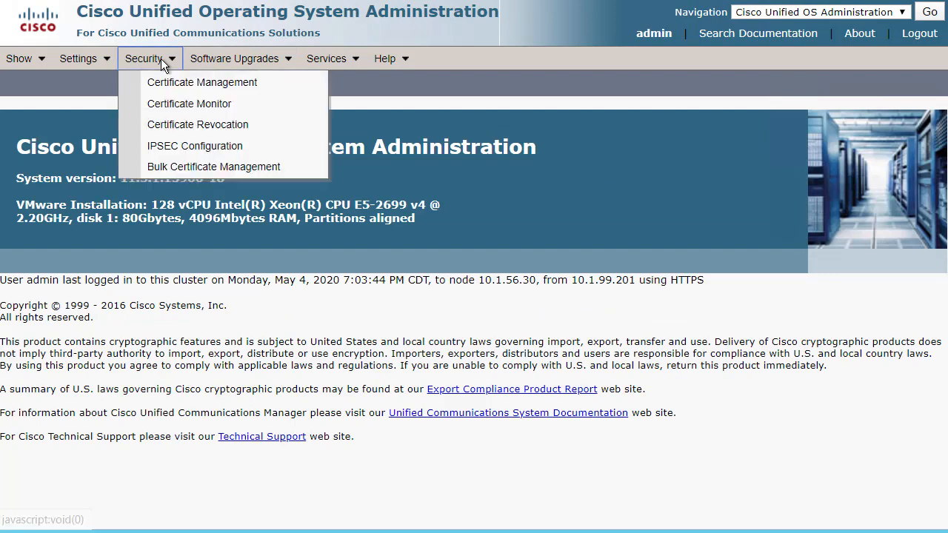
click(201, 83)
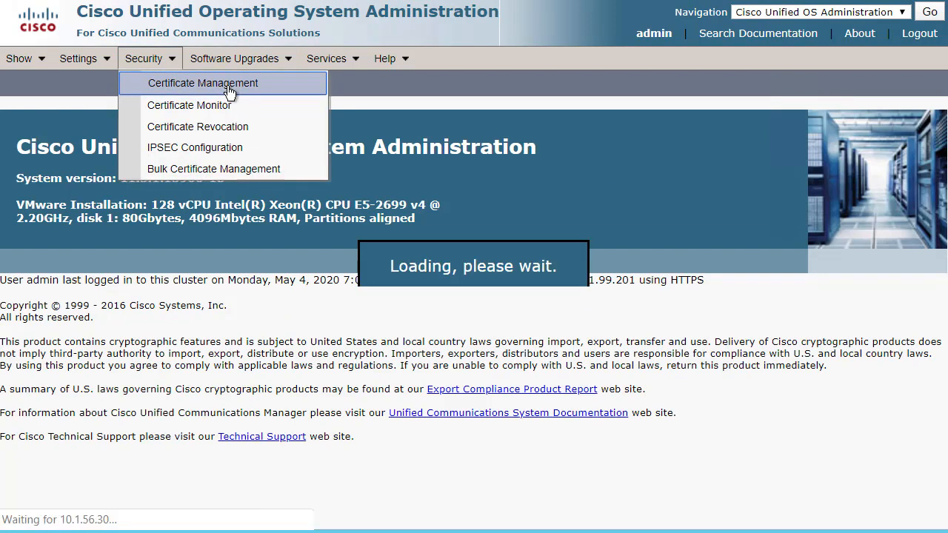
Generate a new CSR with purpose tomcat and the chosen distribution
click(203, 83)
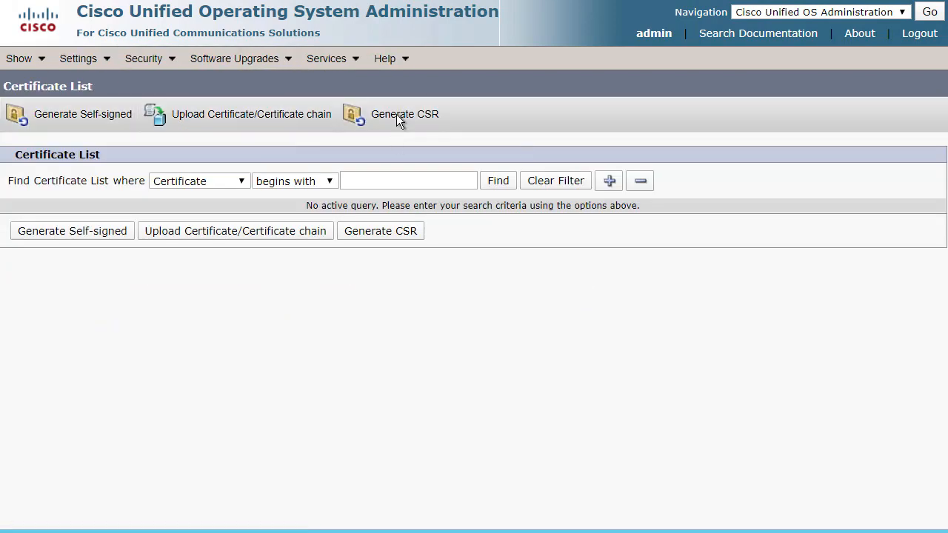
click(404, 114)
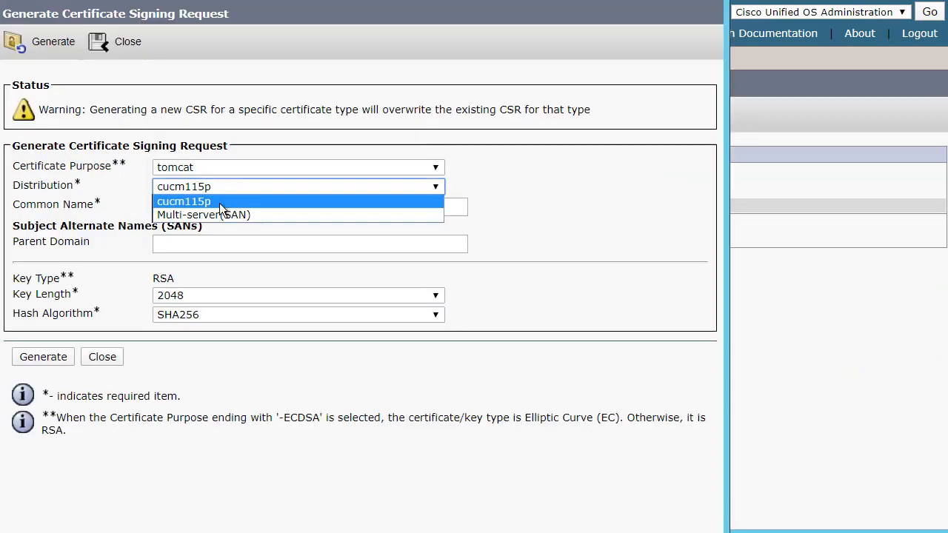
click(203, 215)
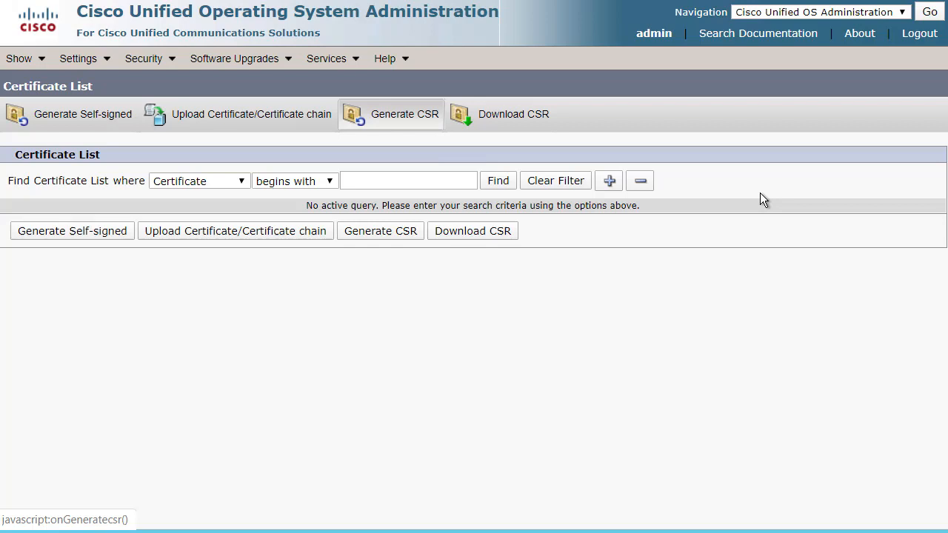
Upload root.cer with certificate purpose tomcat-trust
click(251, 112)
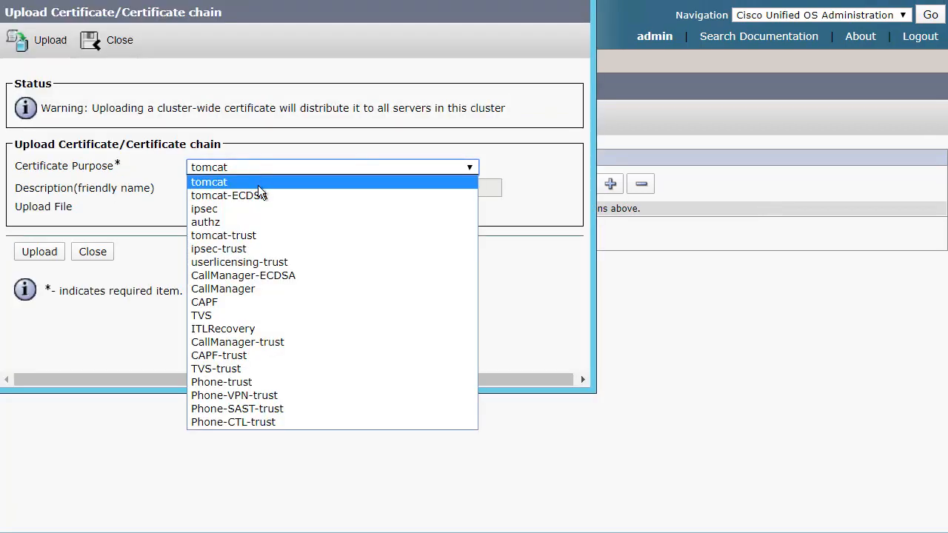
click(223, 234)
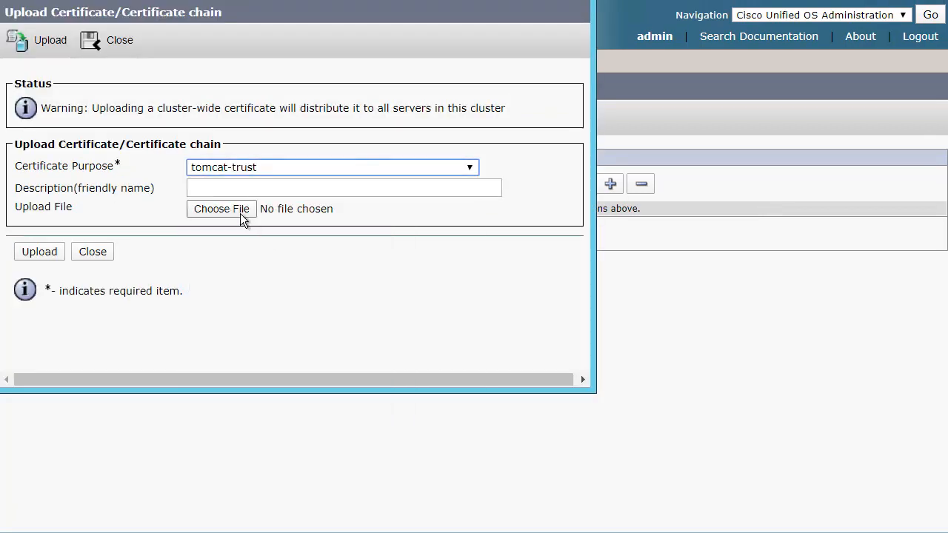
click(221, 207)
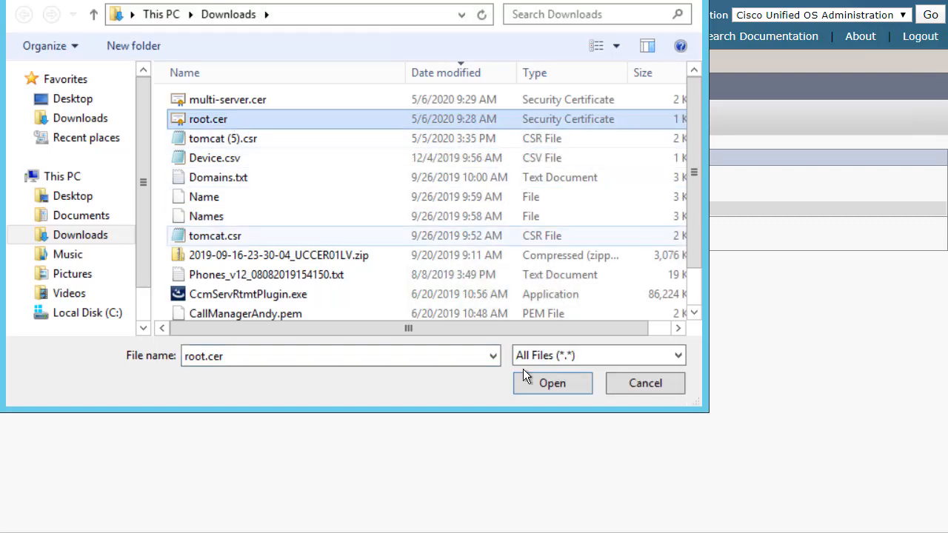
click(551, 382)
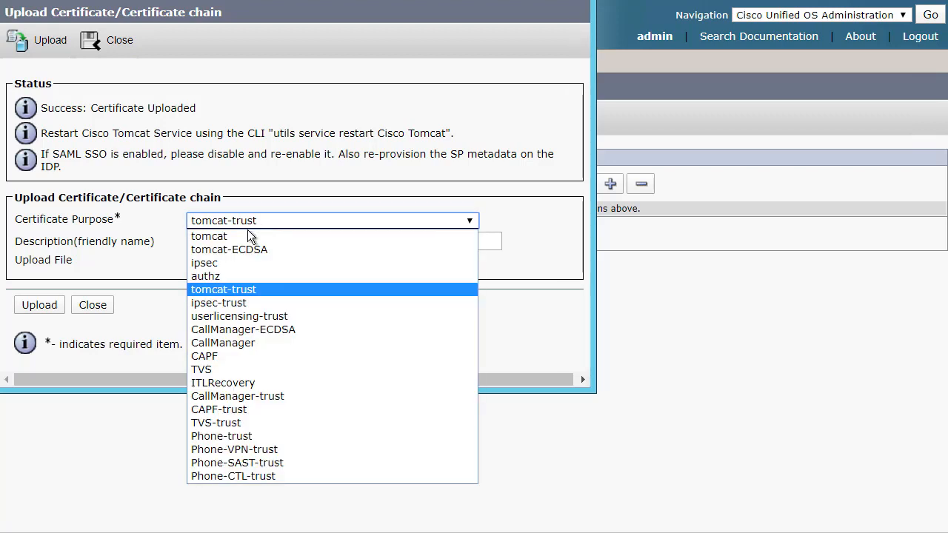
Choose multi-server.cer as the file for the tomcat certificate purpose
click(209, 237)
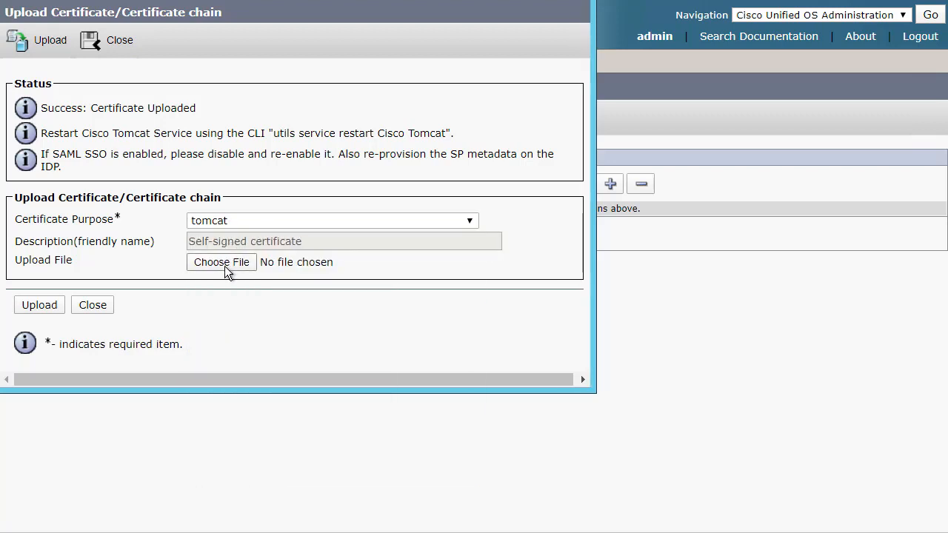
click(221, 261)
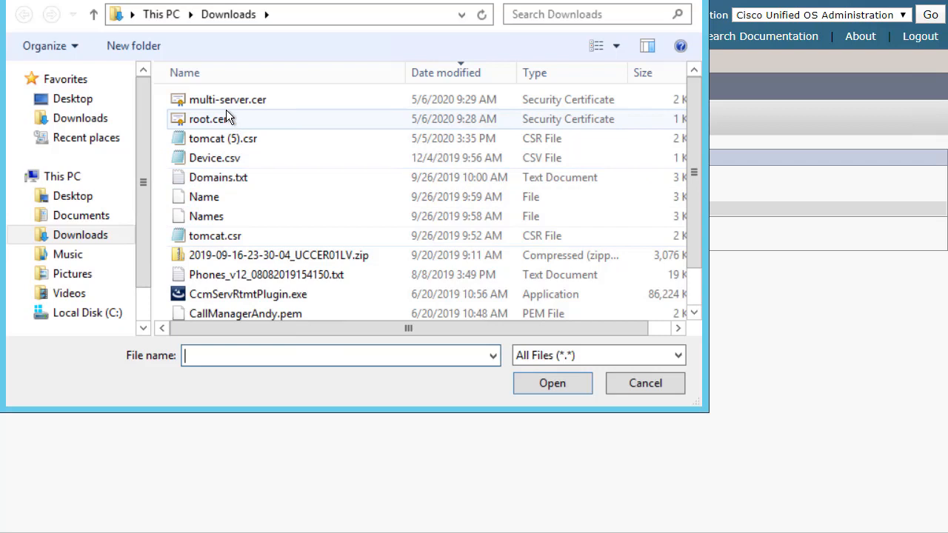
click(228, 99)
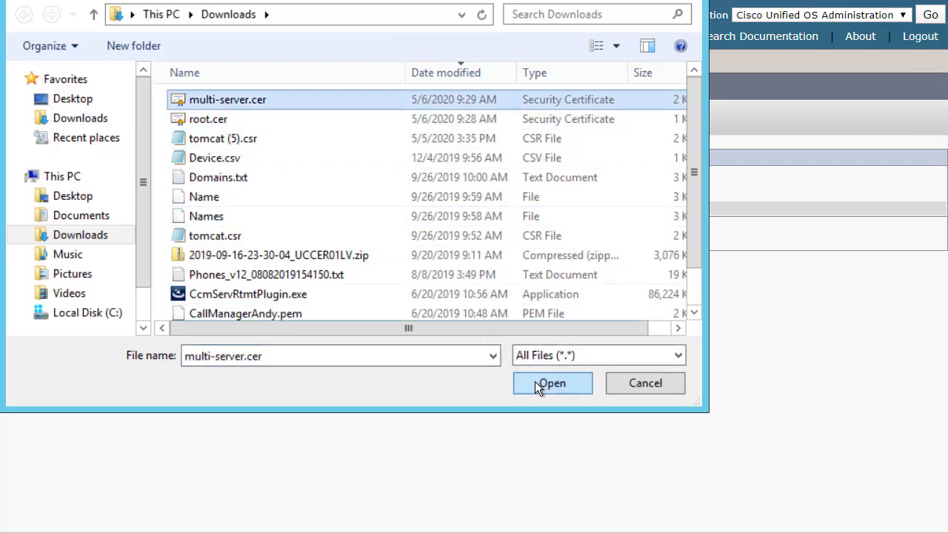
click(551, 383)
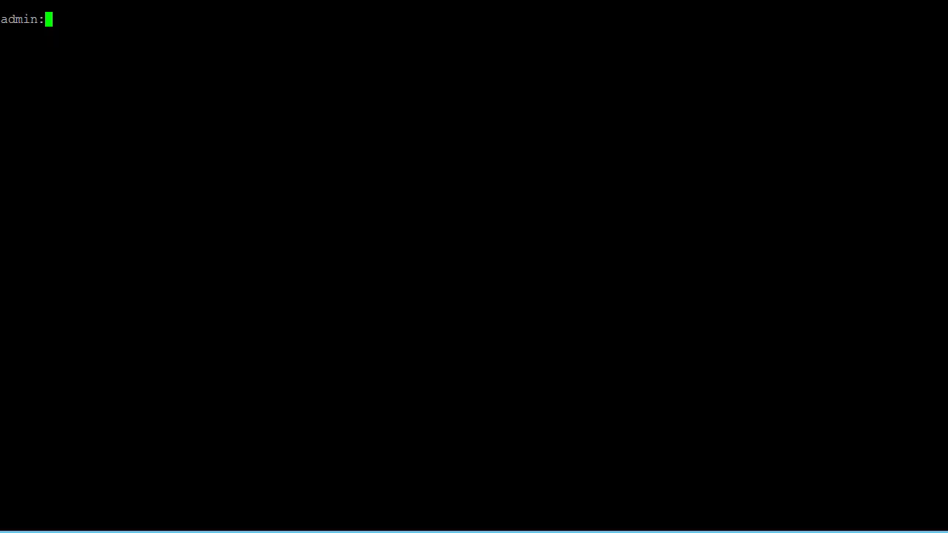
Run 'utils service restart Cisco Tomcat', then enter 'show web-security'
text(utils service restart Cisco Tomcat)
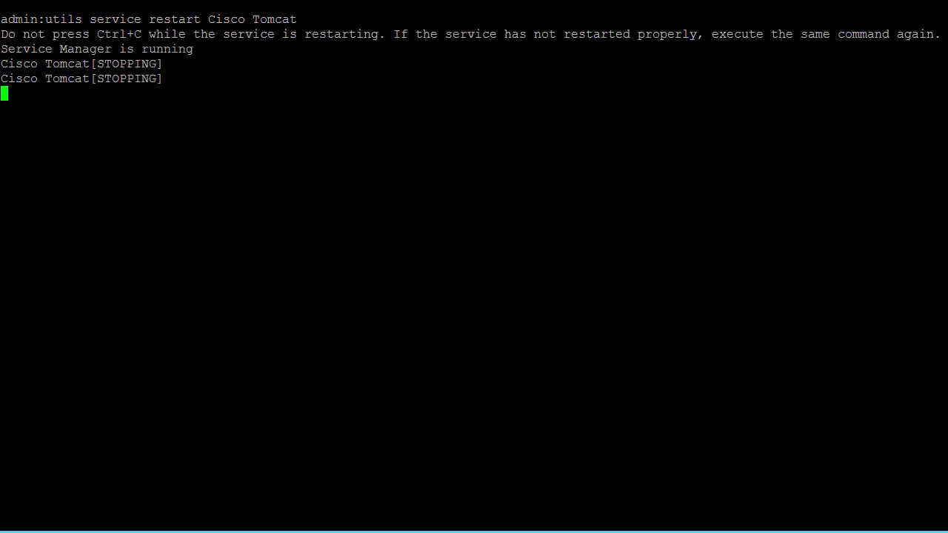
text(show web)
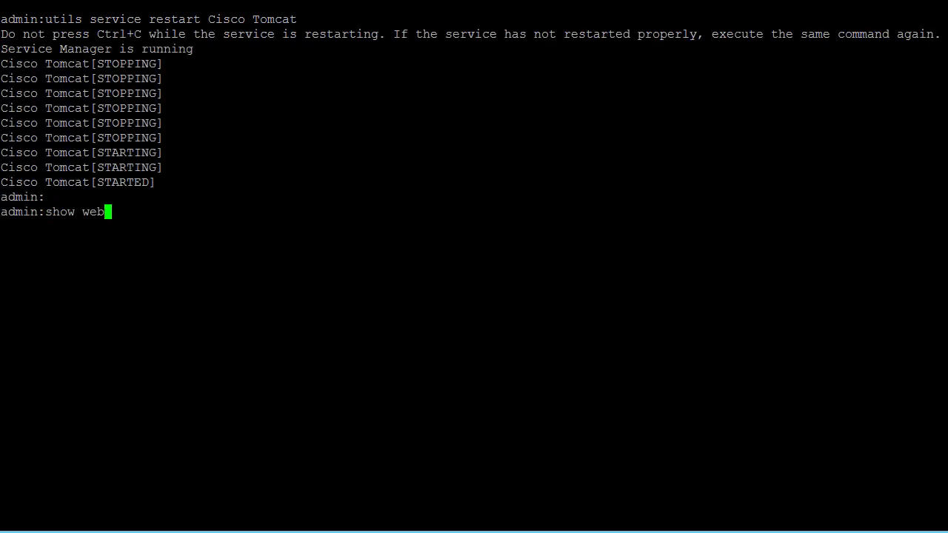
text(-security)
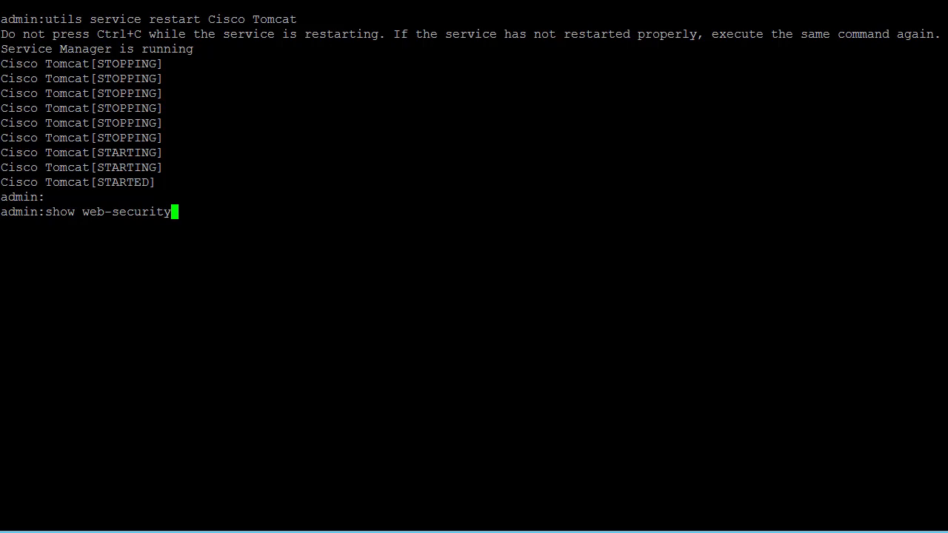